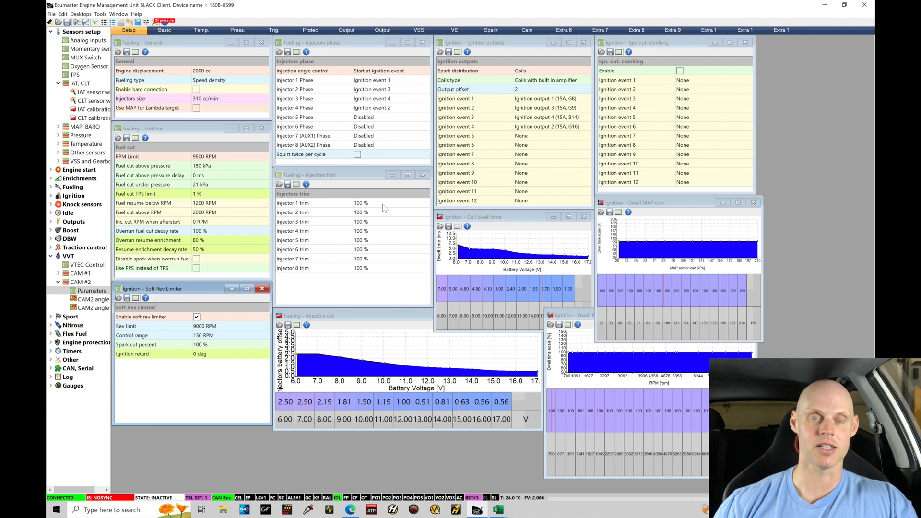
mouse_move(107, 396)
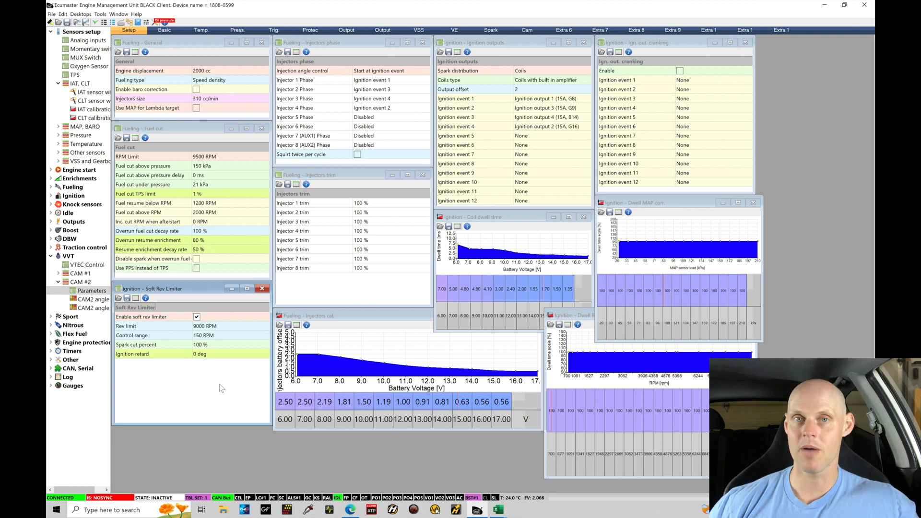
mouse_move(331, 457)
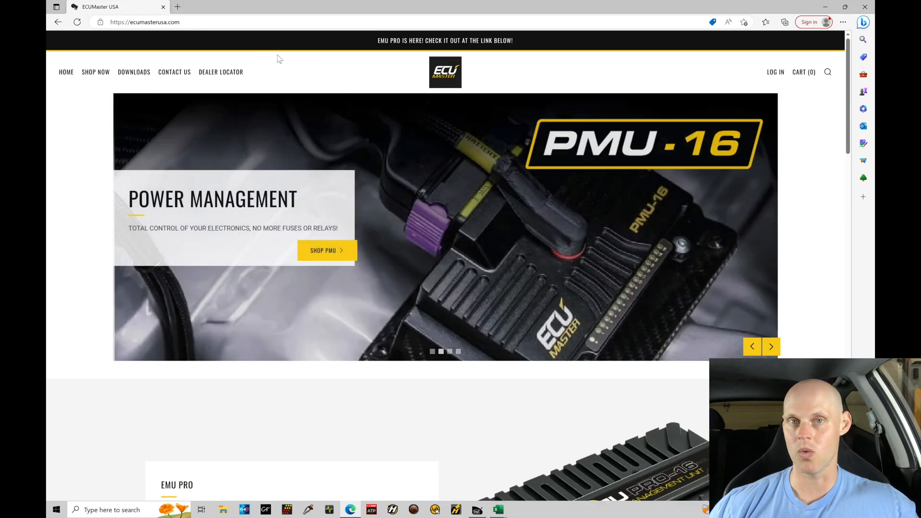
Step: Reach the downloads page and enter the Base Maps, Pinouts, Product Manuals Drive folder
left_click(133, 72)
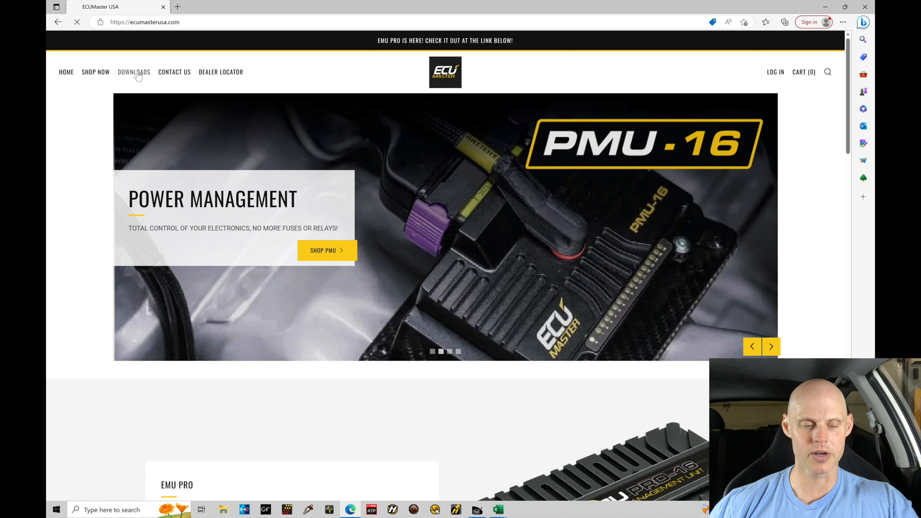
left_click(133, 72)
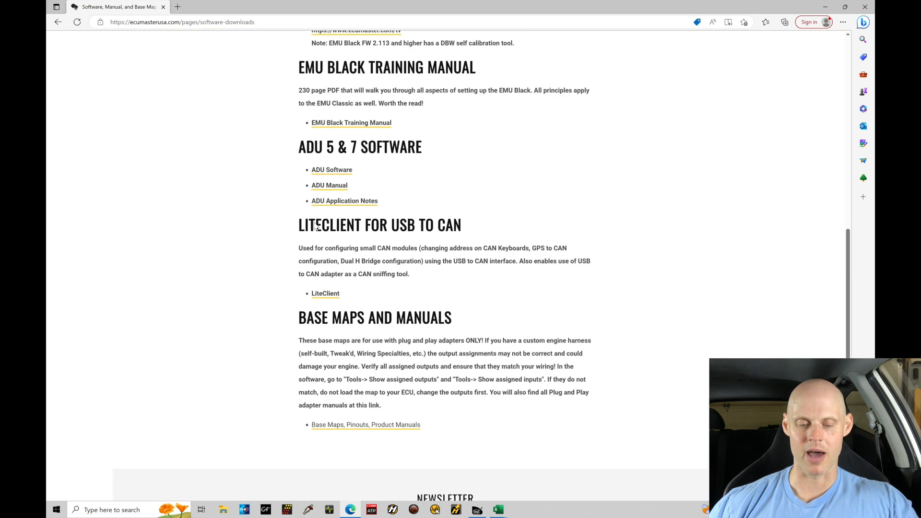
scroll("down", 3)
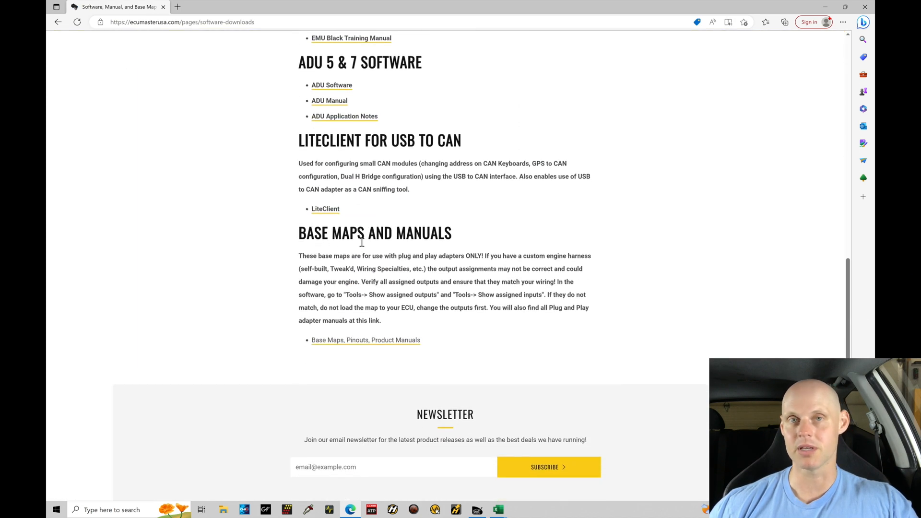
mouse_move(366, 340)
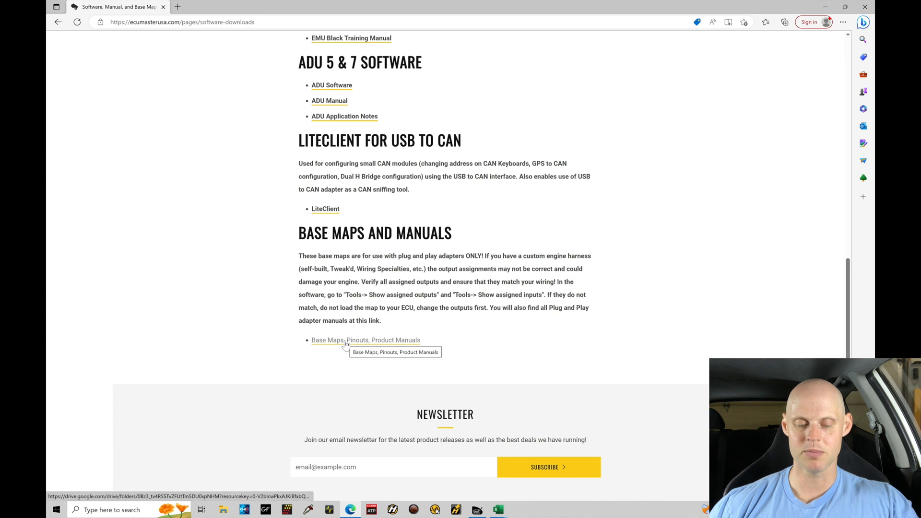
left_click(365, 340)
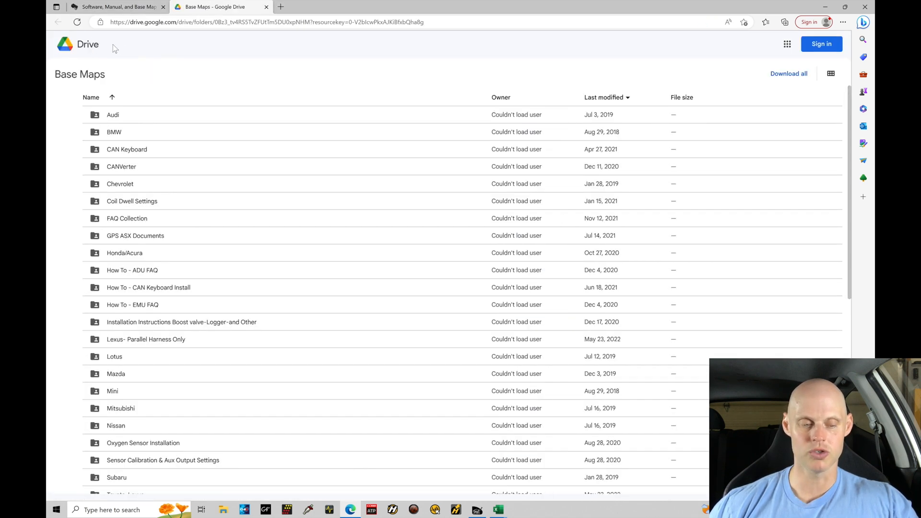
mouse_move(156, 116)
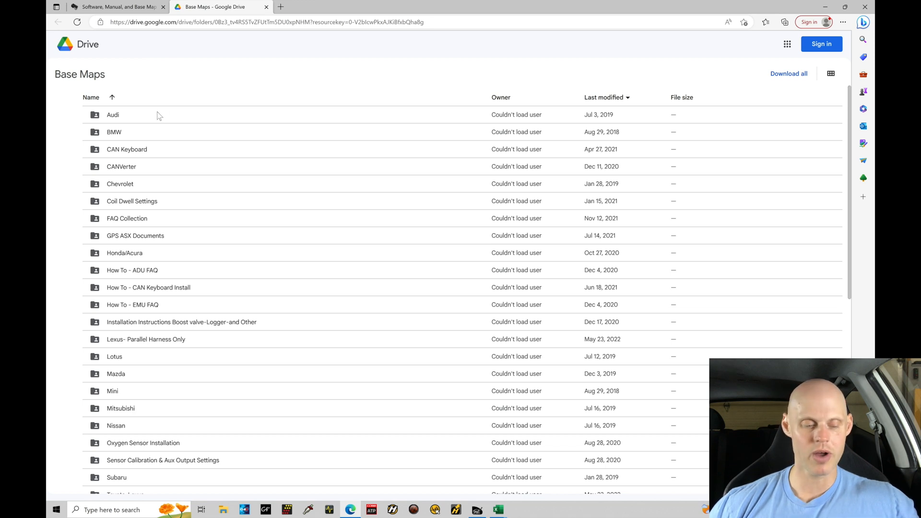
mouse_move(129, 261)
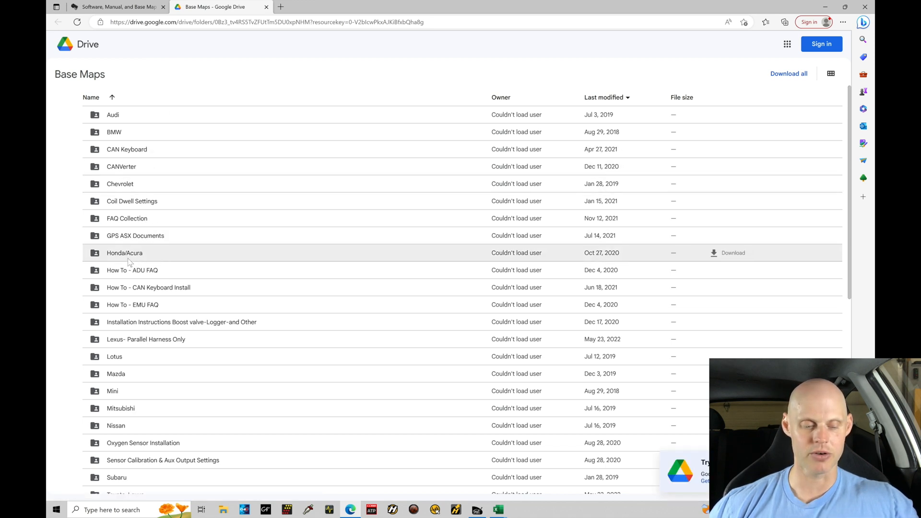
mouse_move(134, 229)
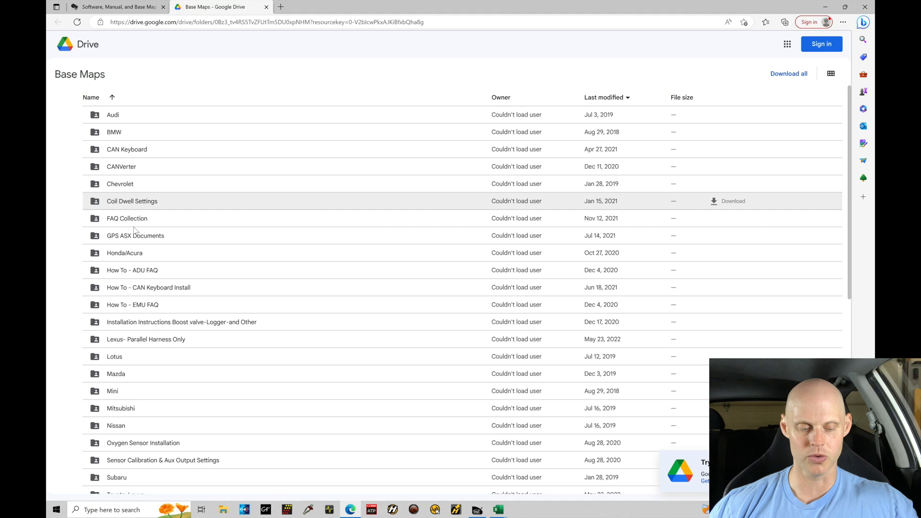